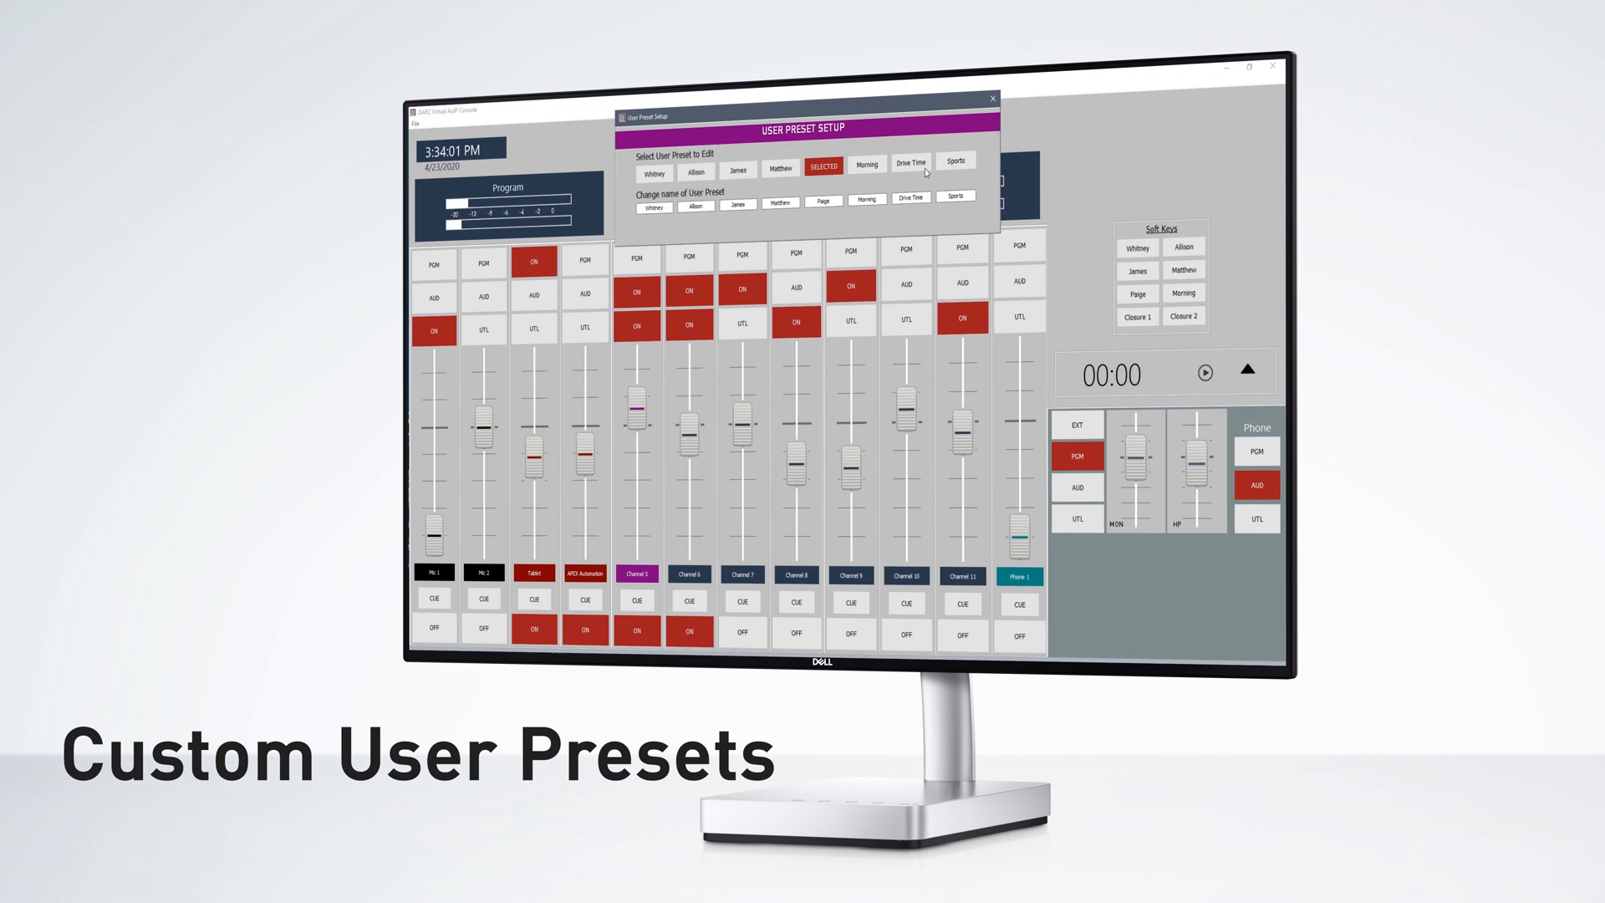
Close the User Preset Setup dialog to return to the main mixing console.
{"action": "left_click", "coordinate": [990, 98]}
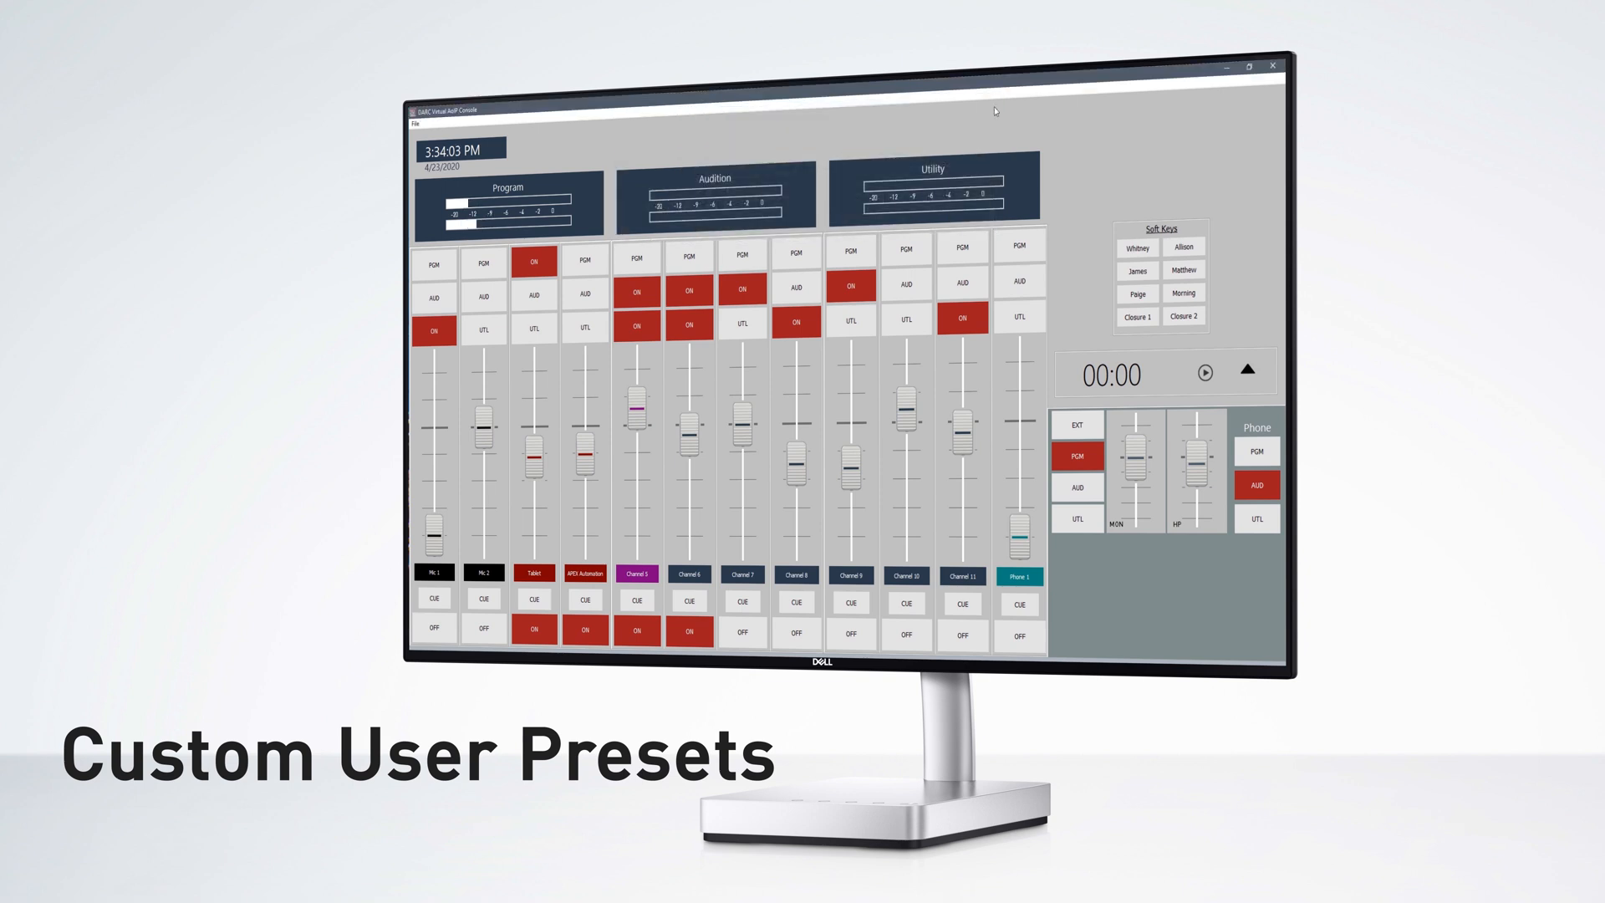